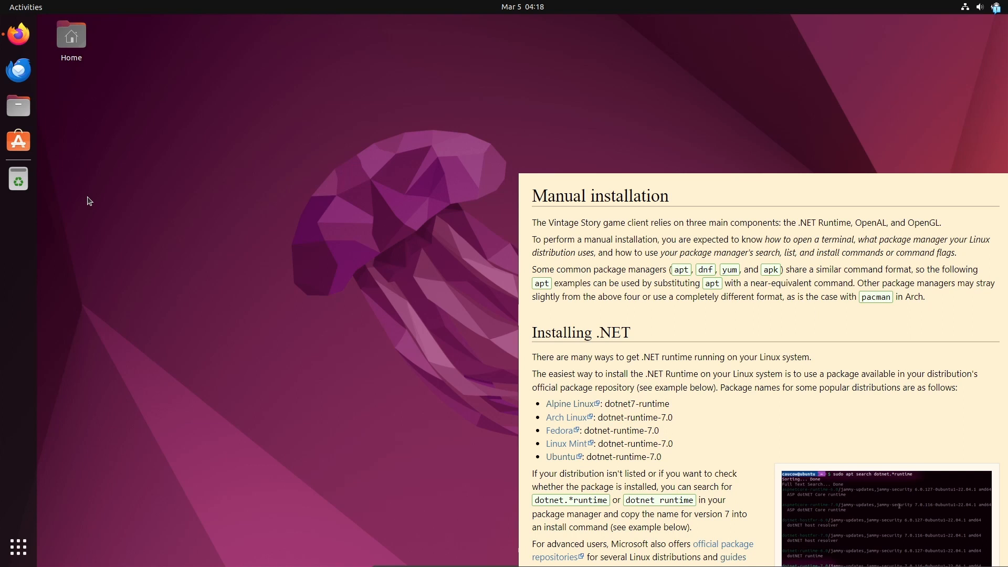
{"action": "mouse_move", "coordinate": [127, 329]}
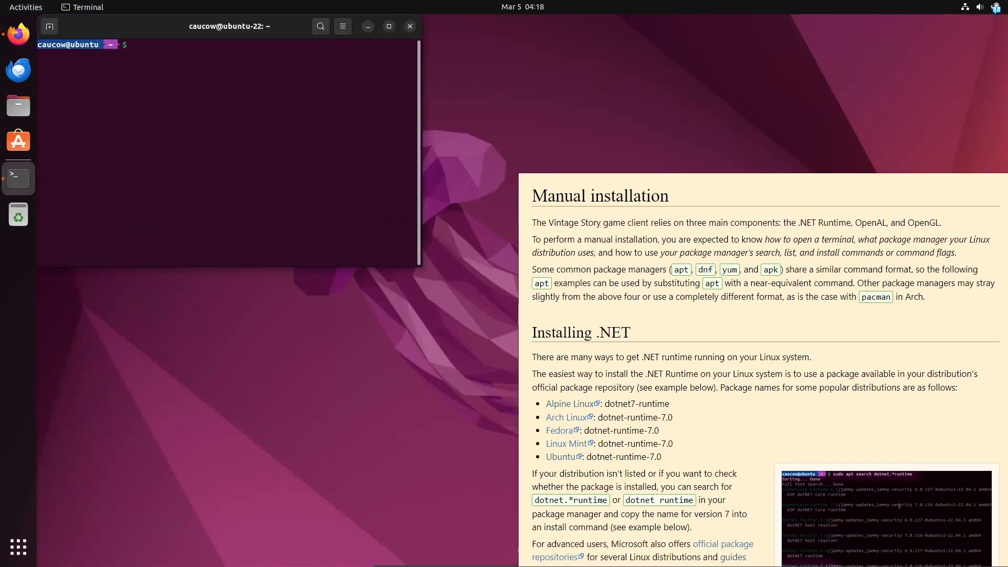
- Begin an apt command at the fresh home-directory prompt
{"action": "type", "text": "ap"}
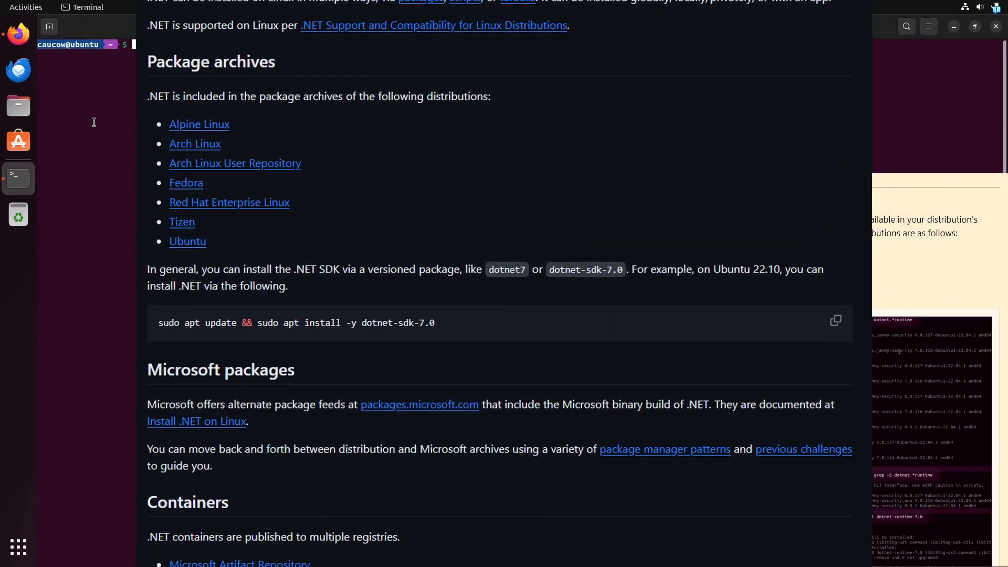
- Scroll down the Microsoft .NET Linux packages page
{"action": "scroll", "scroll_direction": "down", "scroll_amount": 3}
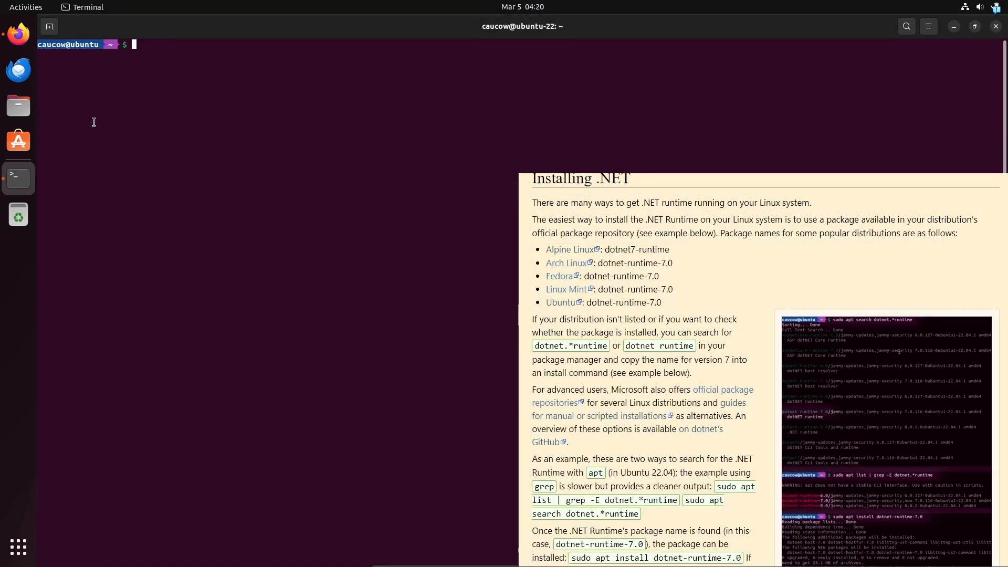
- Search apt for dotnet.*runtime via apt search and apt list | grep -E
{"action": "type", "text": "apt search"}
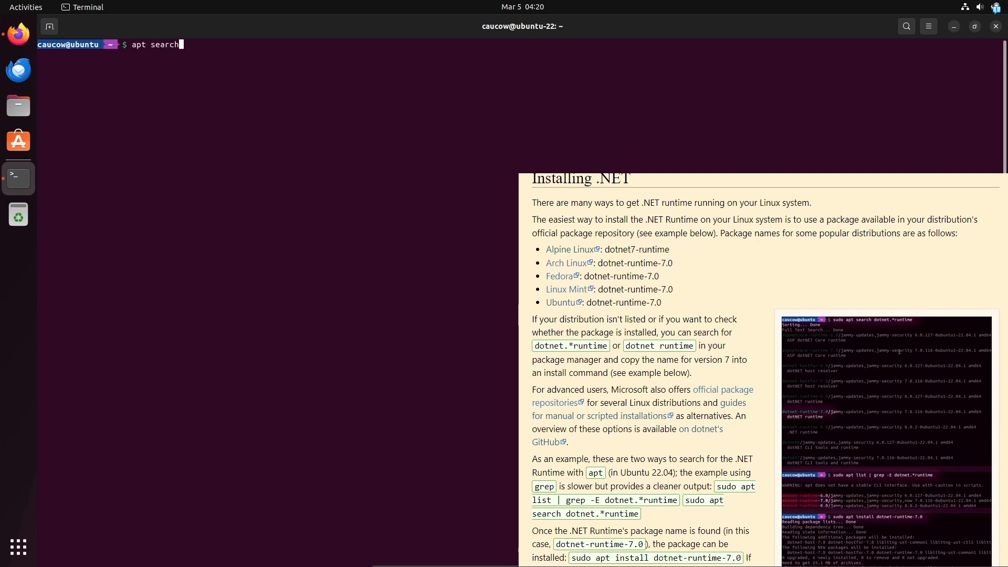
{"action": "type", "text": "dotnet"}
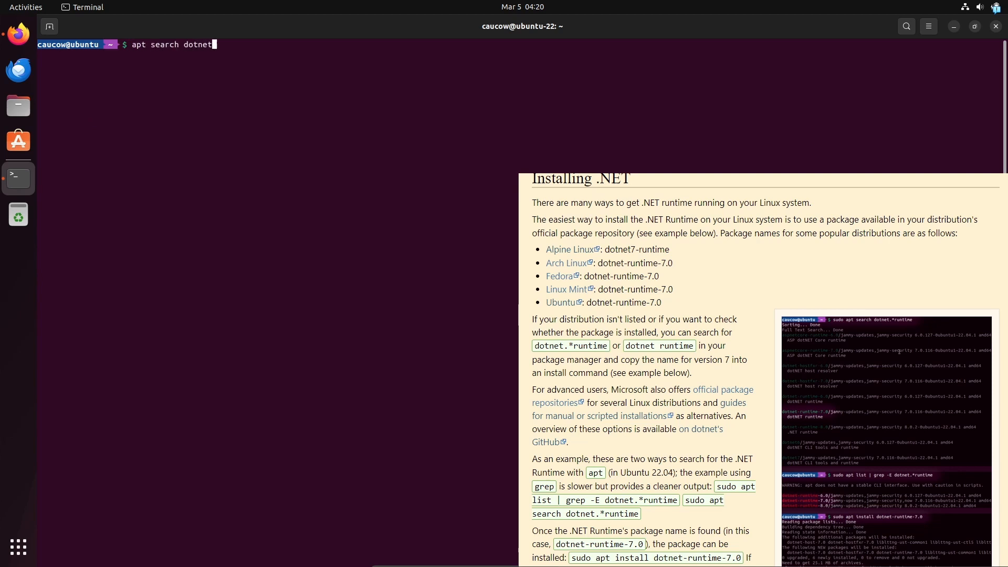
{"action": "type", "text": ".*"}
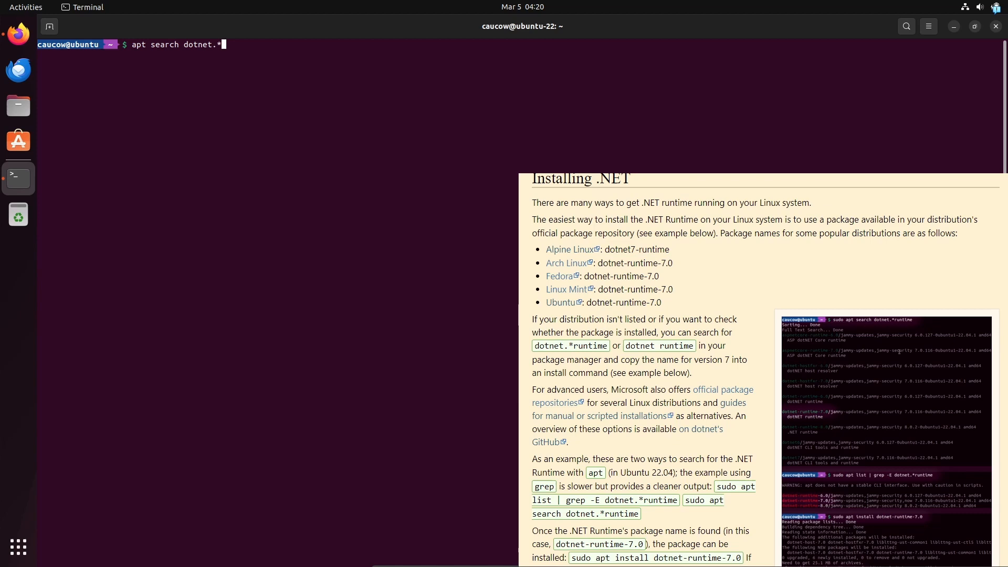
{"action": "type", "text": "runtime"}
{"action": "type", "text": "apt list | grep"}
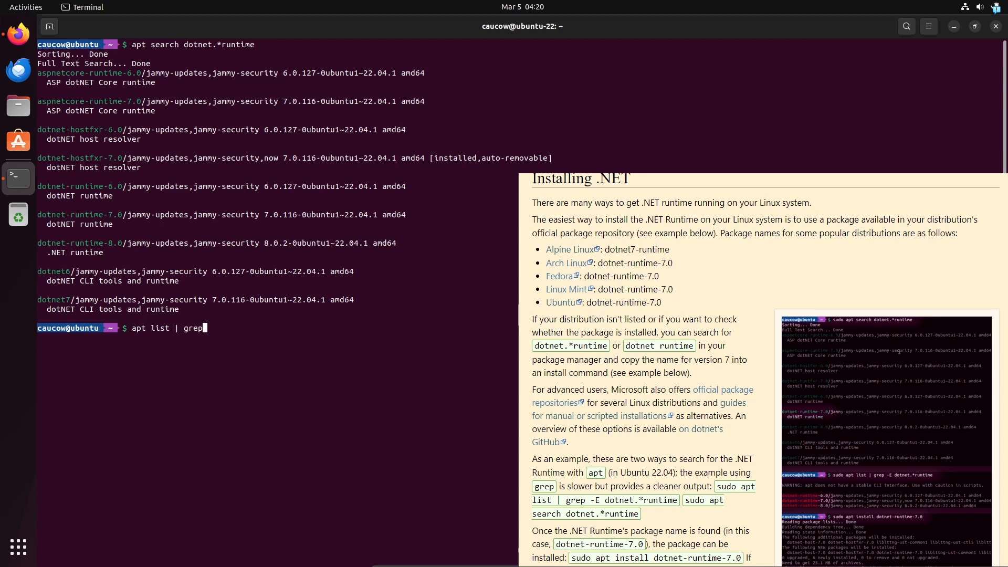
{"action": "type", "text": "-E"}
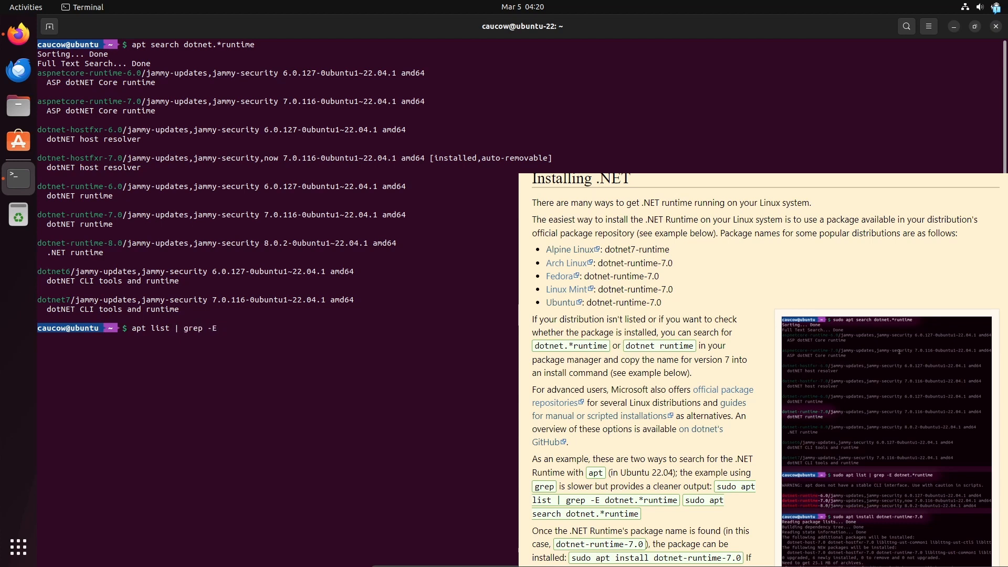
{"action": "type", "text": "dotnet.*runtime"}
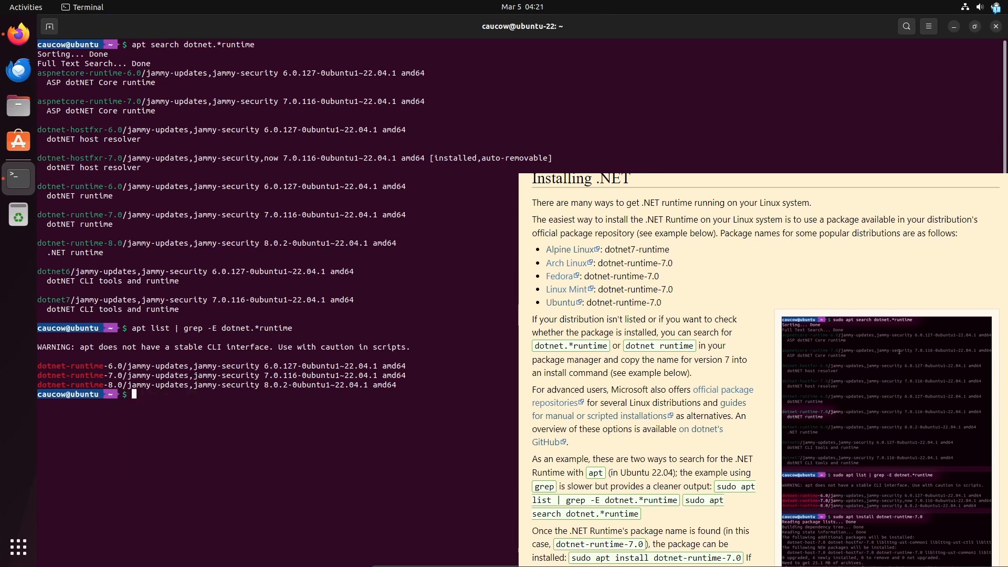
- Run sudo apt install dotnet-runtime-7.0 to install the .NET 7 runtime
{"action": "type", "text": "sudo apt install"}
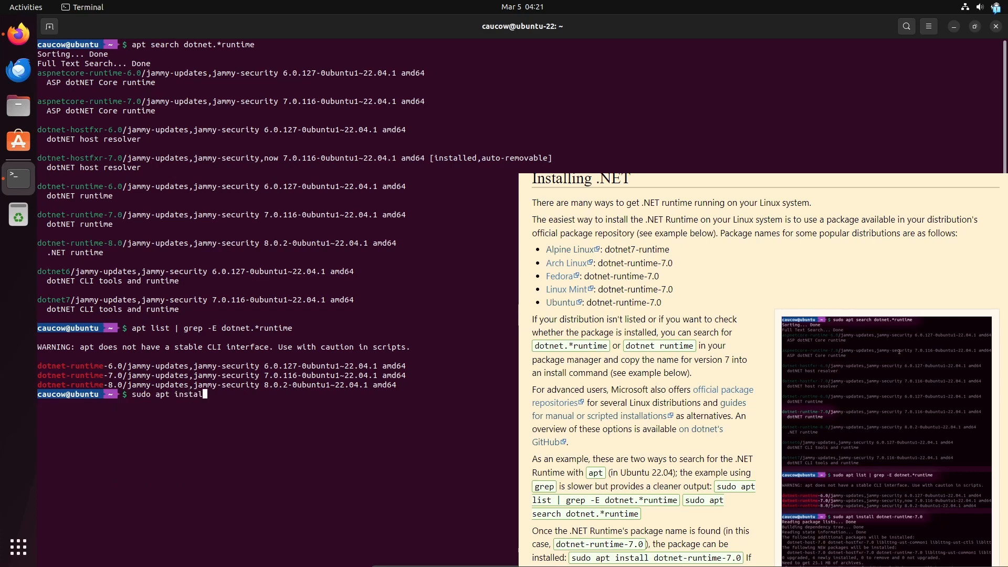
{"action": "type", "text": "dotnet-runtime-7.0"}
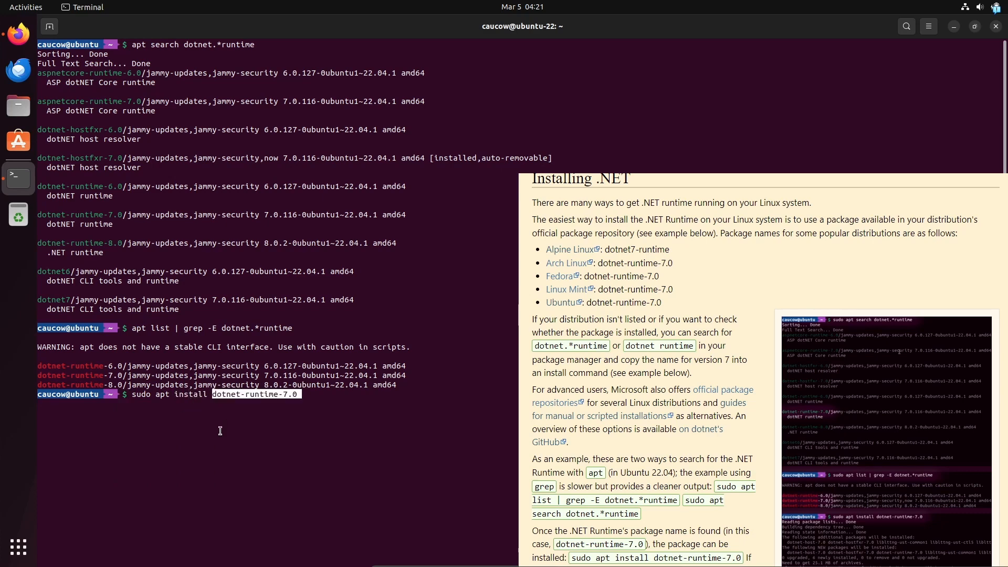
{"action": "key", "text": "Return"}
{"action": "type", "text": "apt list | grep openal"}
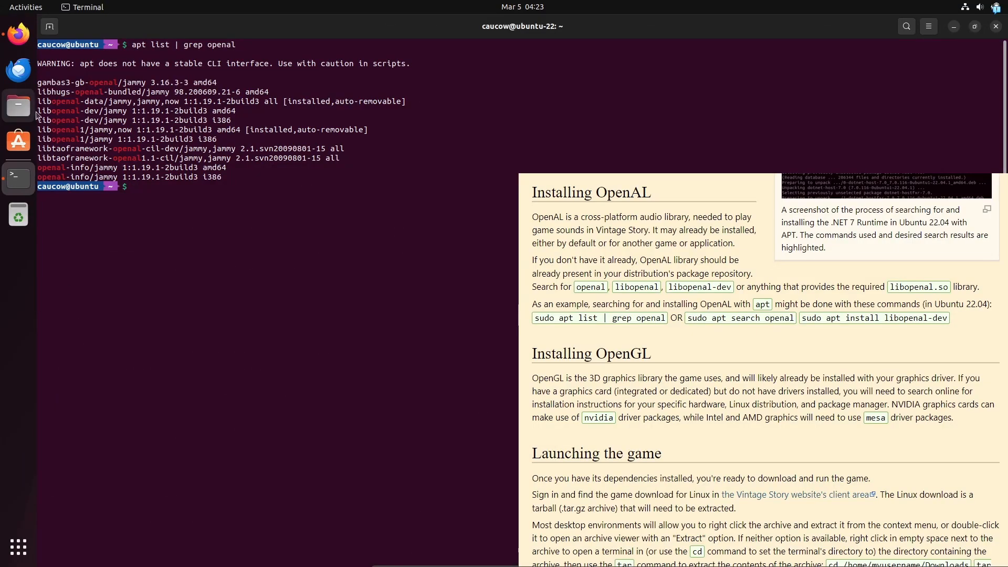
- Copy libopenal-dev from the listing and run sudo apt install libopenal-dev
{"action": "double_click", "coordinate": [60, 119]}
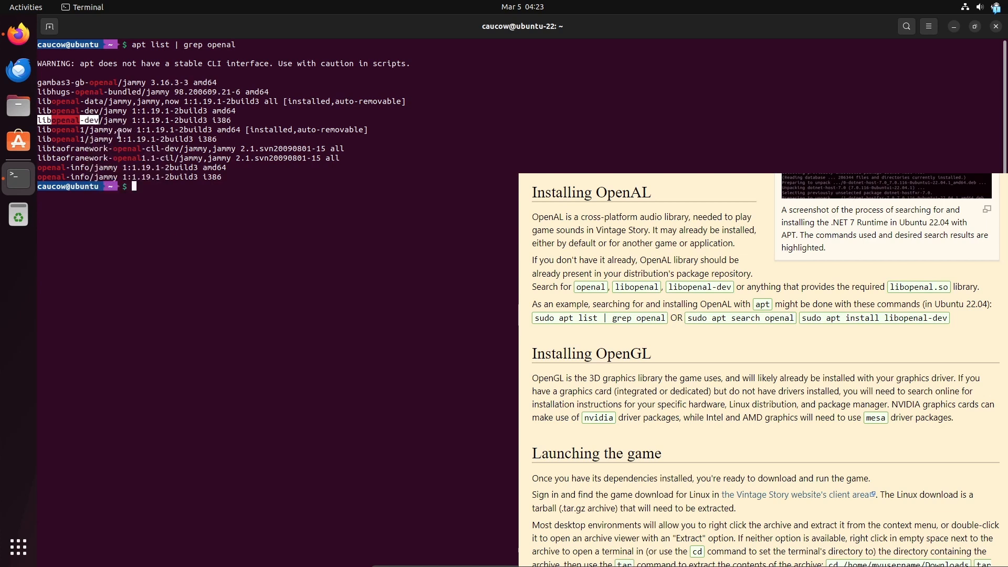
{"action": "type", "text": "sudo apt install"}
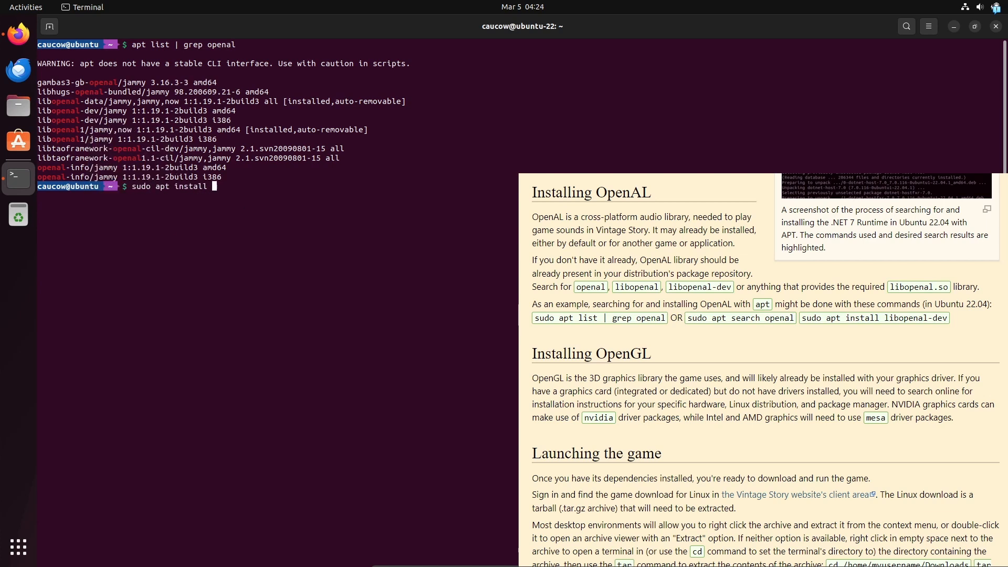
{"action": "type", "text": "libopenal-dev"}
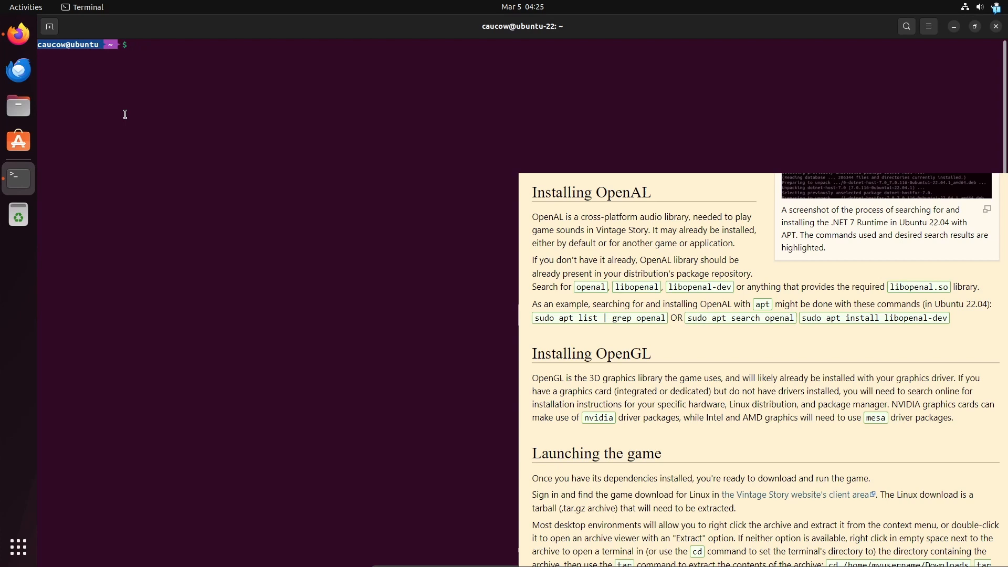
- Run apt list --installed | grep -E "nvidia|mesa" to find graphics driver packages
{"action": "type", "text": "apt list --"}
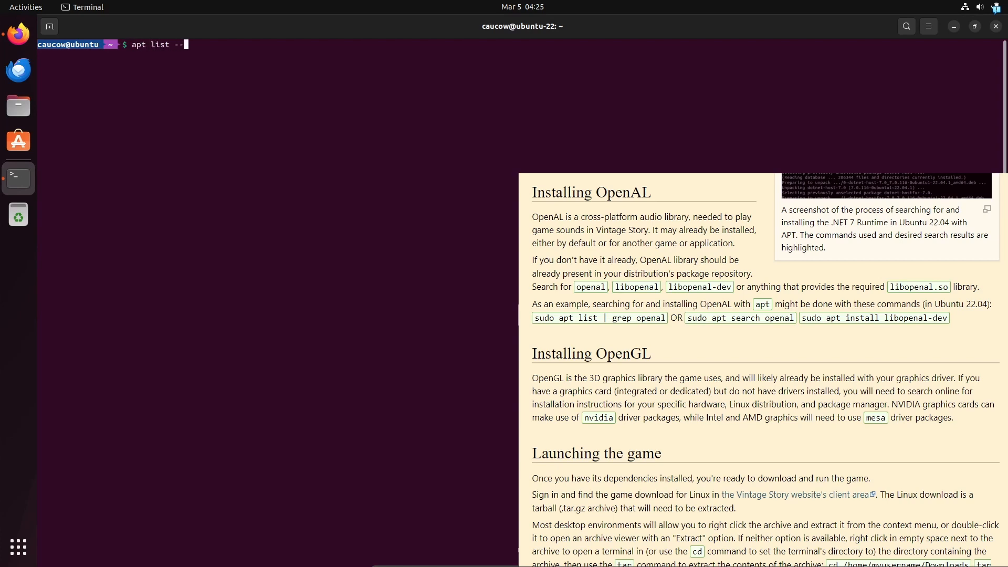
{"action": "type", "text": "installed | grep -E"}
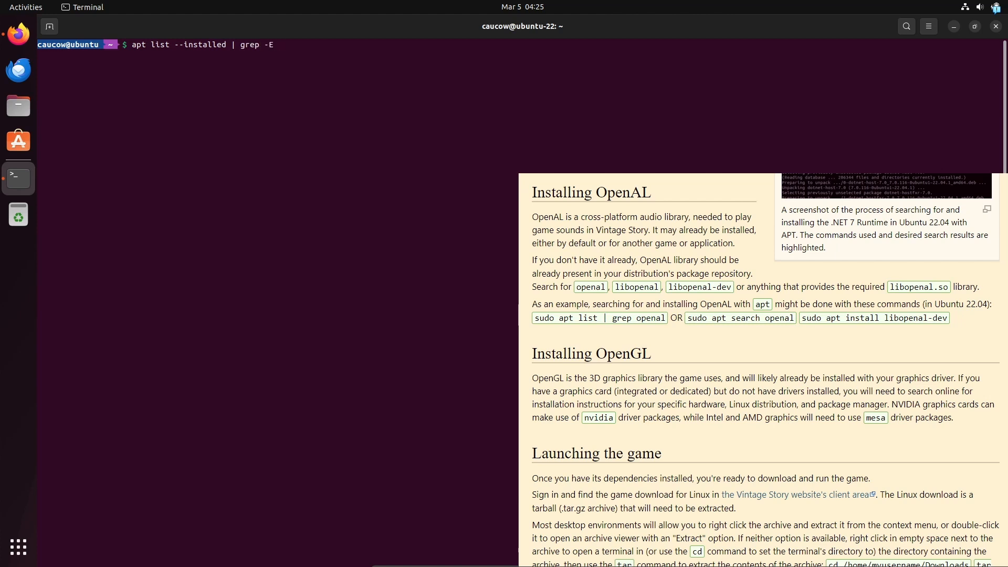
{"action": "type", "text": "\"nvidia|mesa\""}
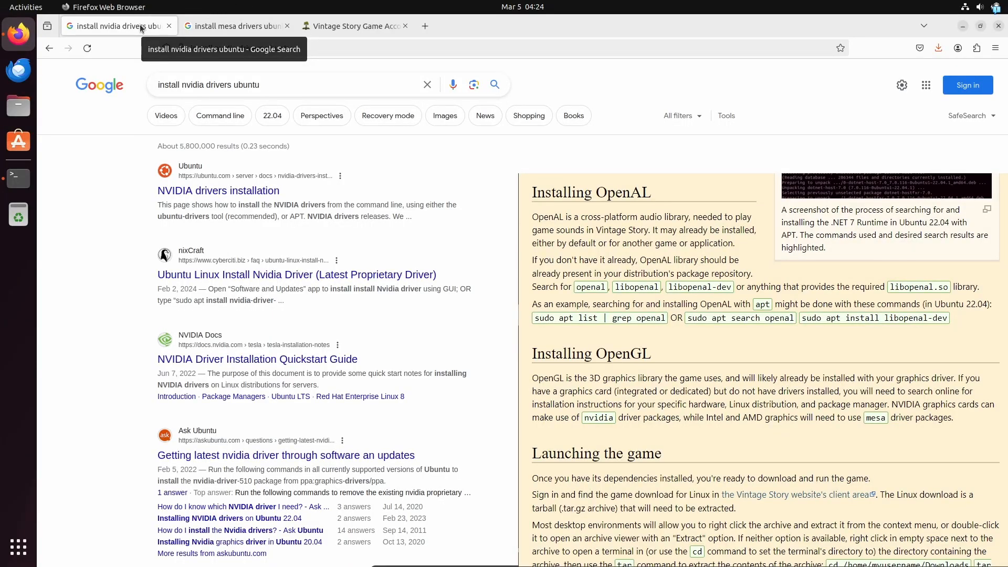
- View the mesa drivers search tab, then the Vintage Story Game Account tab
{"action": "left_click", "coordinate": [234, 25]}
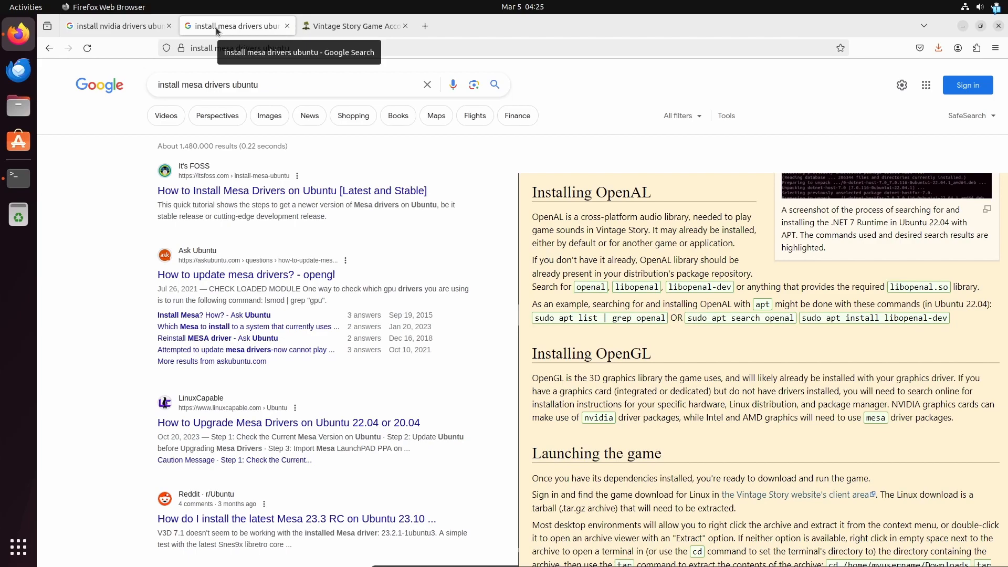
{"action": "left_click", "coordinate": [353, 25]}
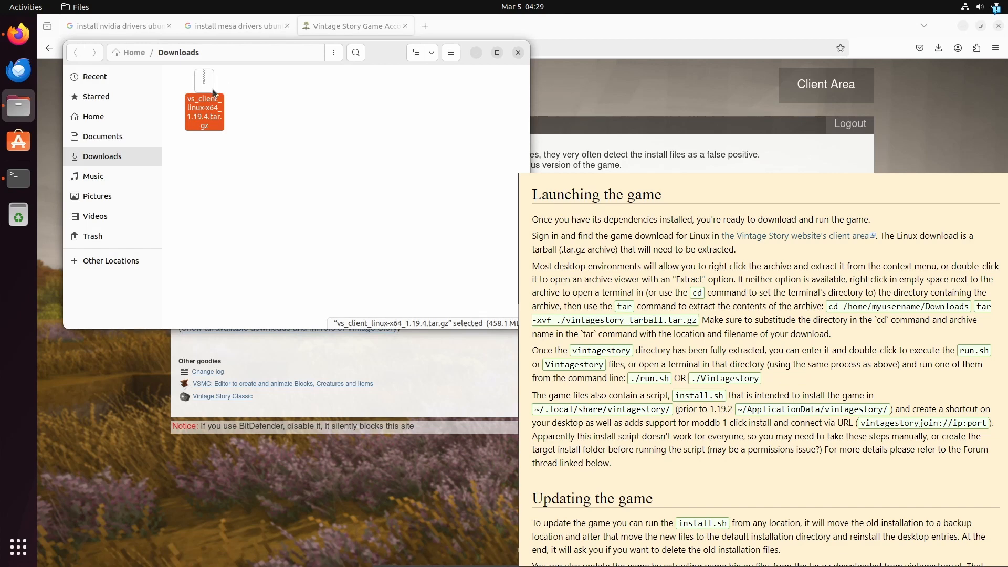
{"action": "right_click", "coordinate": [205, 111]}
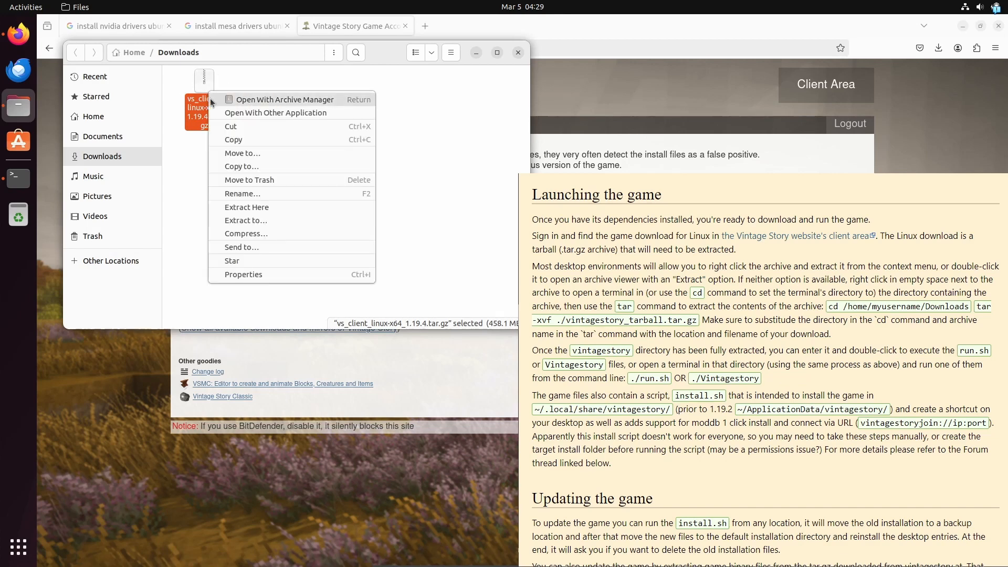
{"action": "mouse_move", "coordinate": [246, 207]}
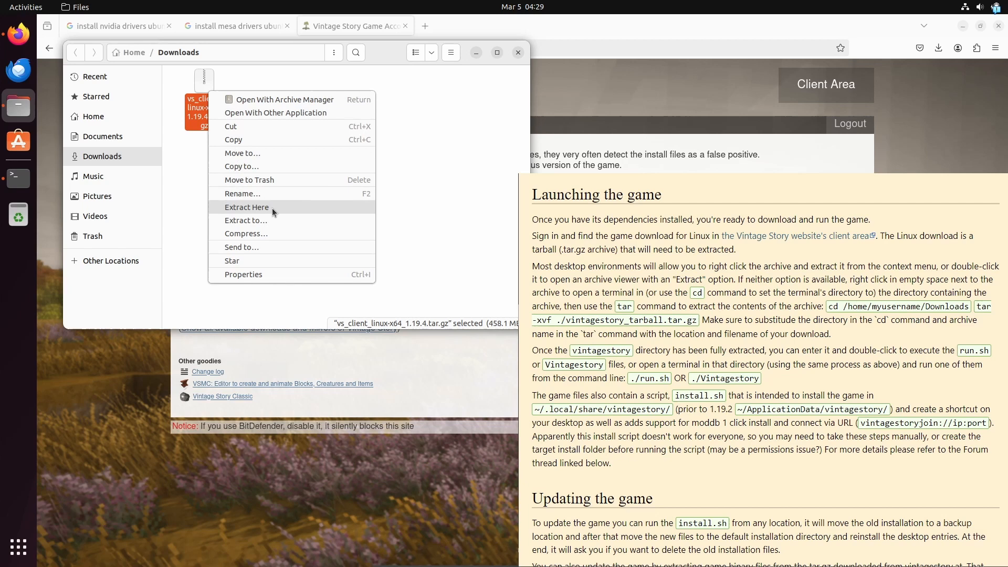
{"action": "left_click", "coordinate": [247, 206]}
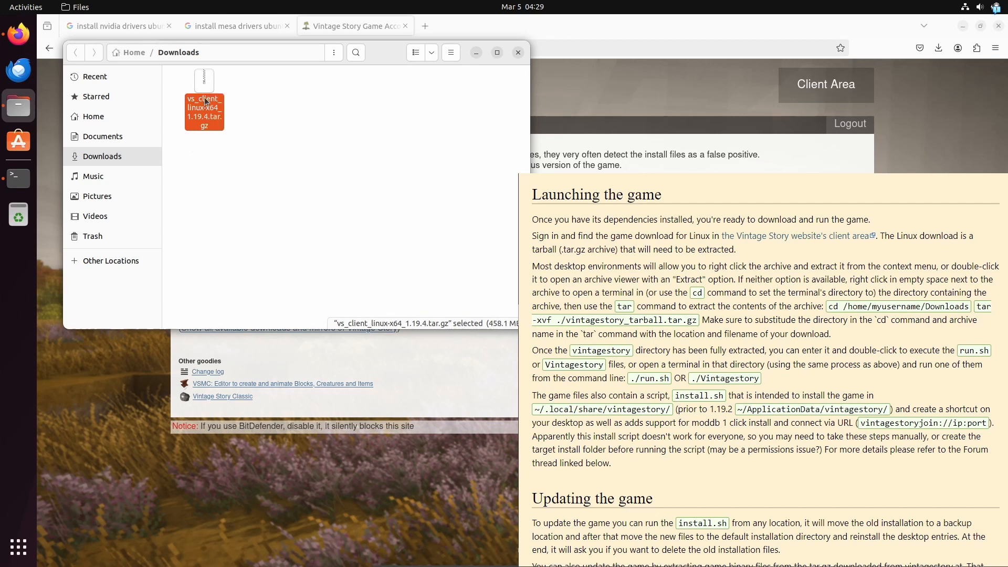
{"action": "double_click", "coordinate": [205, 112]}
{"action": "type", "text": "cd /home/caucow/Downloads"}
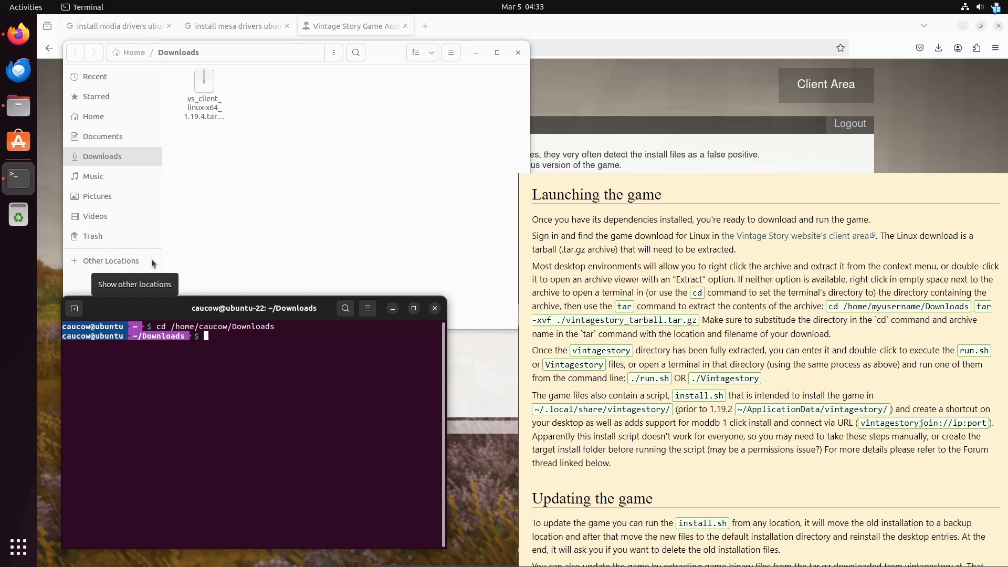
- Run tar -xvf ./vs_client_linux-x64_1.19.4.tar.gz and view the new vintagestory folder
{"action": "type", "text": "tar -x"}
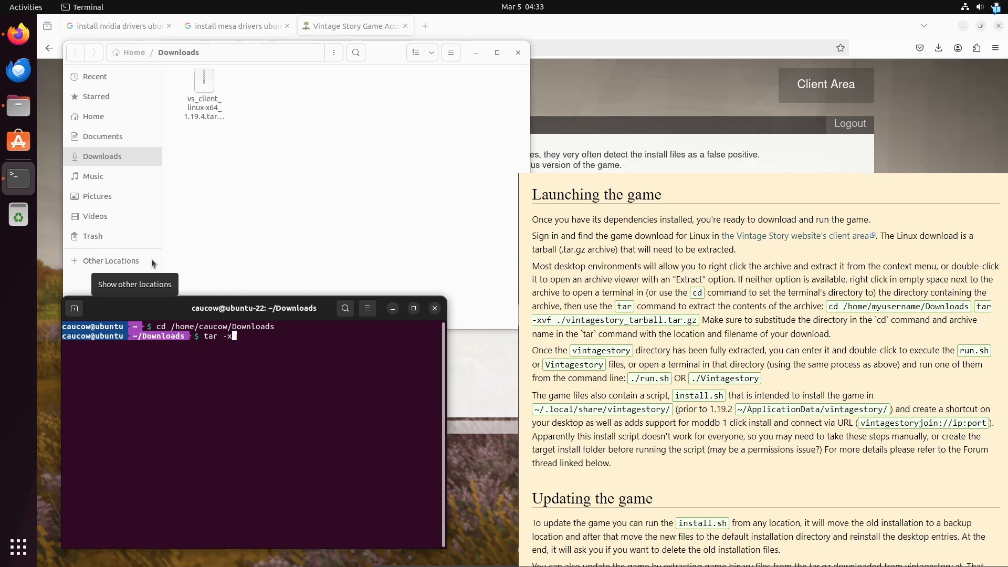
{"action": "type", "text": "vf"}
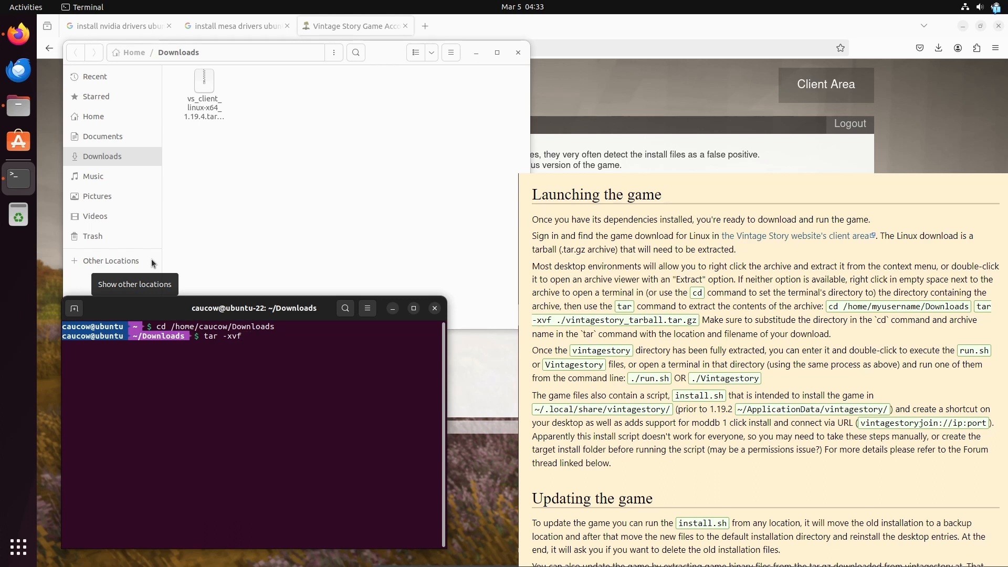
{"action": "type", "text": "./vs_client_linux-x64_1.19.4.tar.gz"}
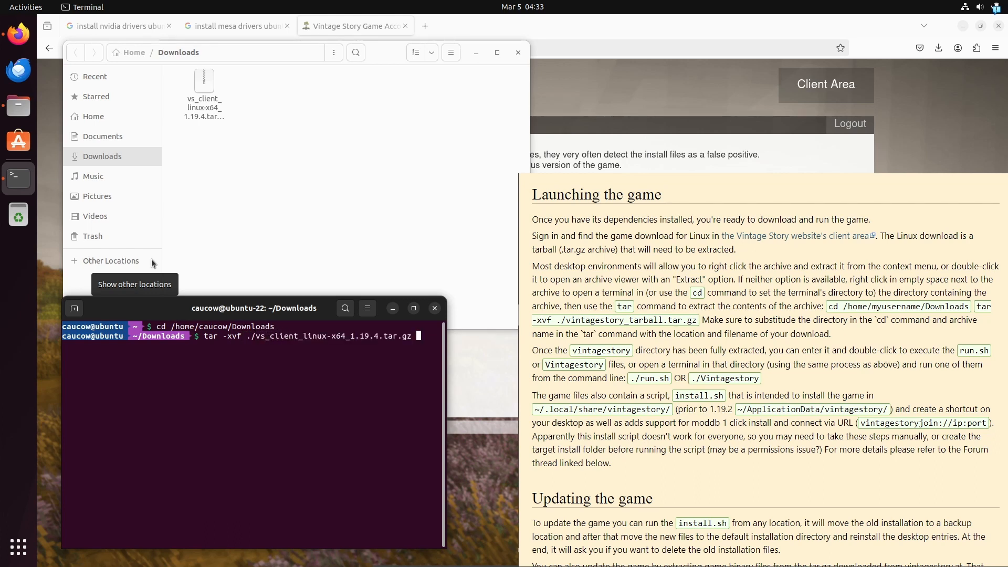
{"action": "key", "text": "Return"}
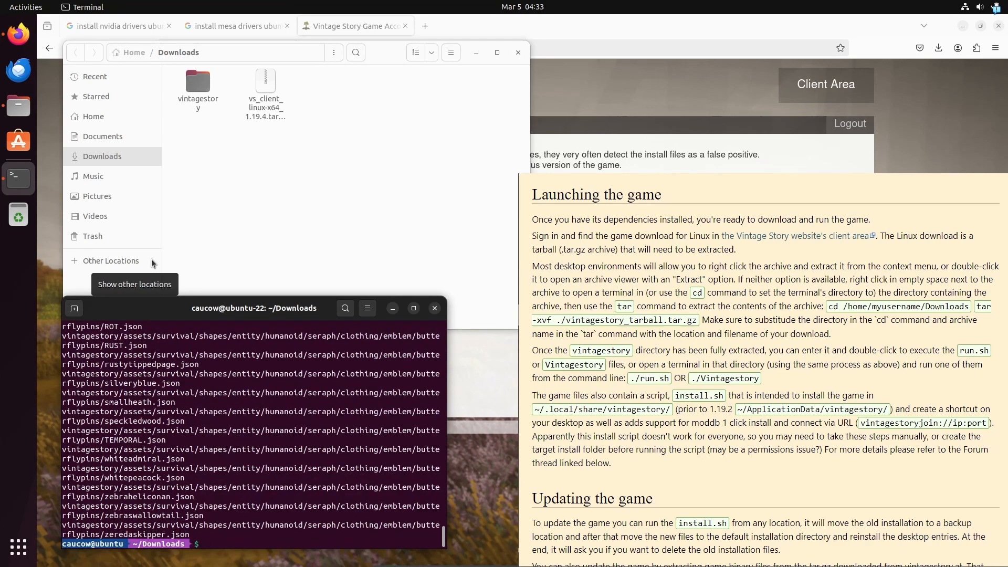
{"action": "double_click", "coordinate": [197, 82]}
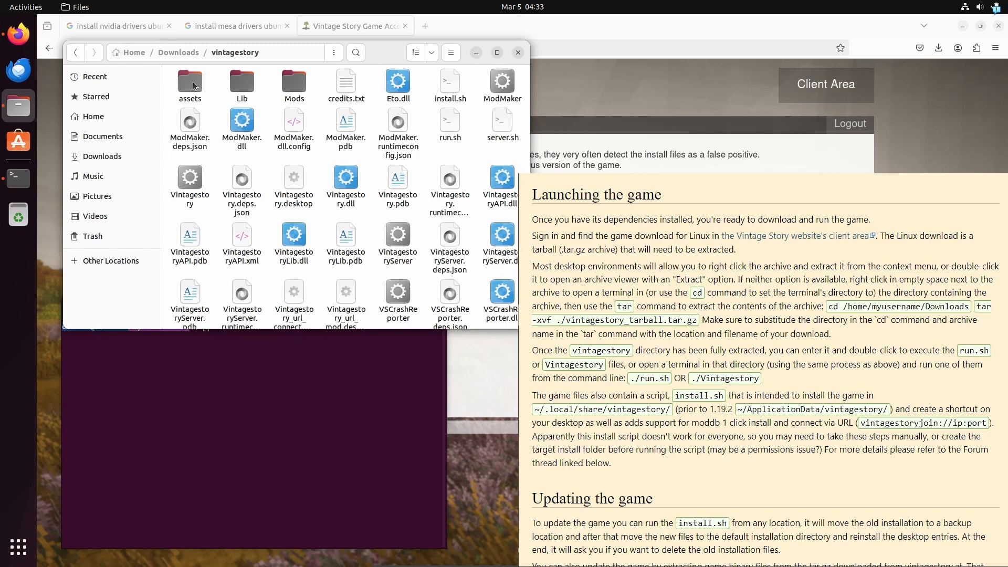
{"action": "mouse_move", "coordinate": [356, 88]}
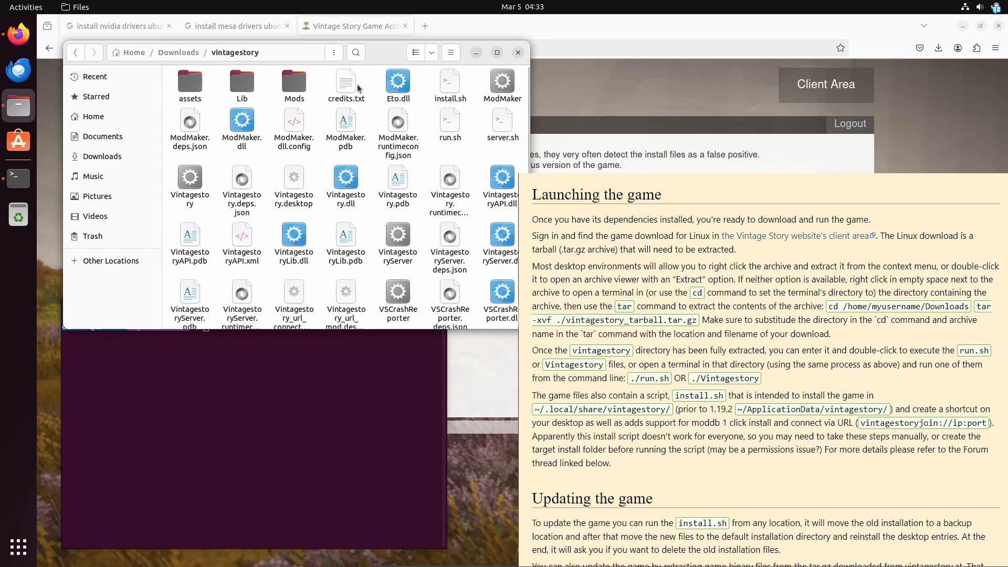
{"action": "left_click", "coordinate": [189, 183]}
{"action": "type", "text": "cd"}
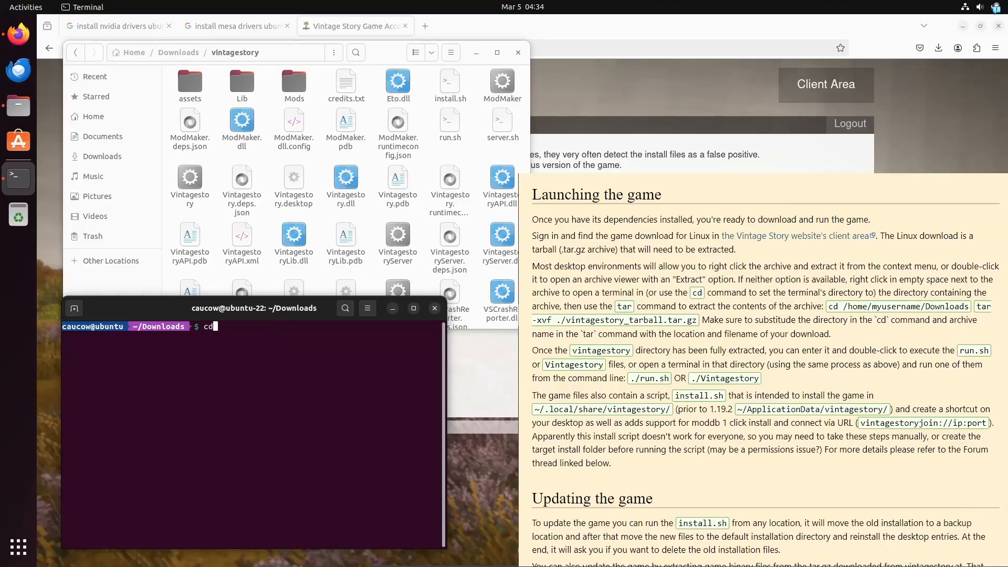
- Change directory to /home/…/Downloads/vintagestory
{"action": "type", "text": "/home/c"}
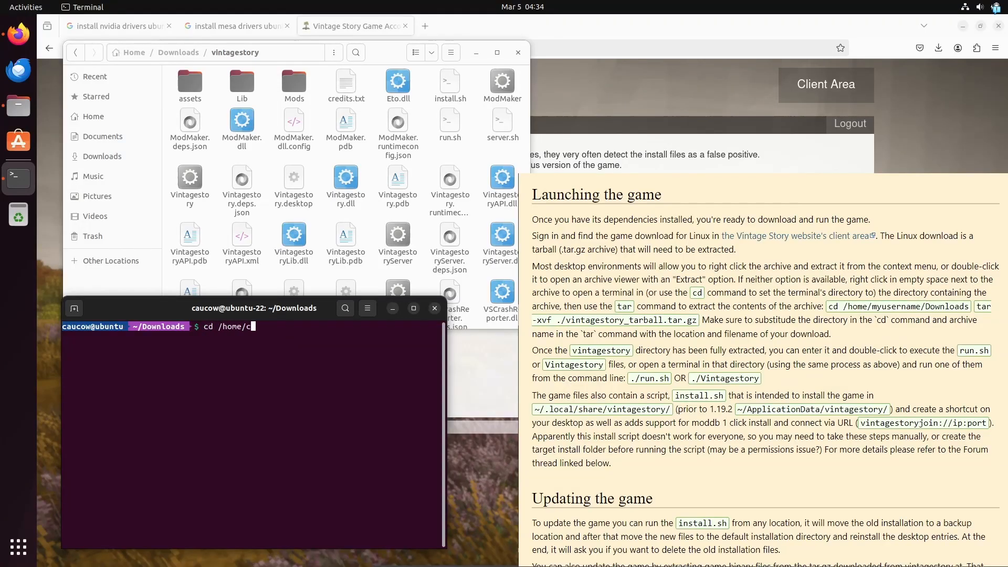
{"action": "type", "text": "aucow/Downloads"}
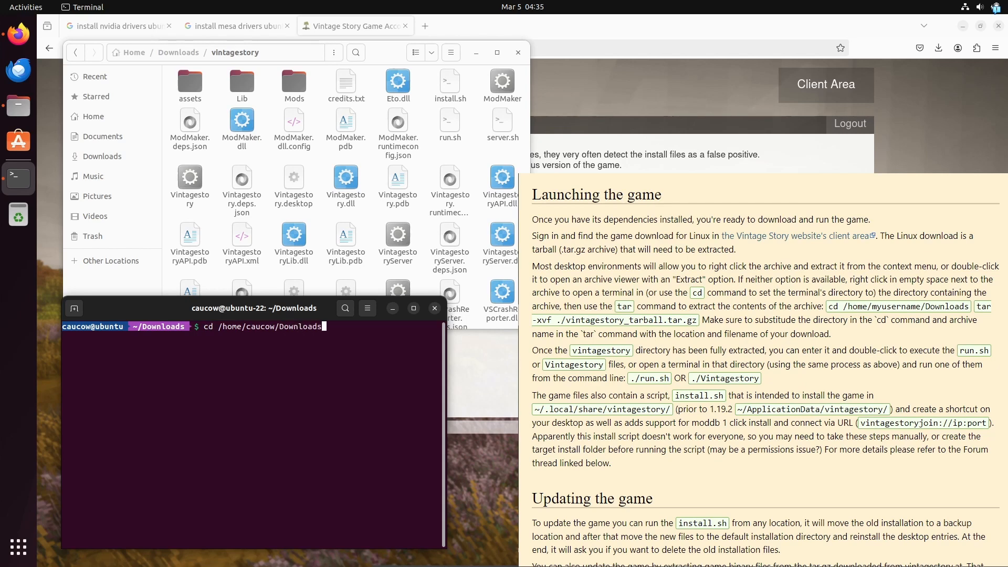
{"action": "type", "text": "/vintagestory"}
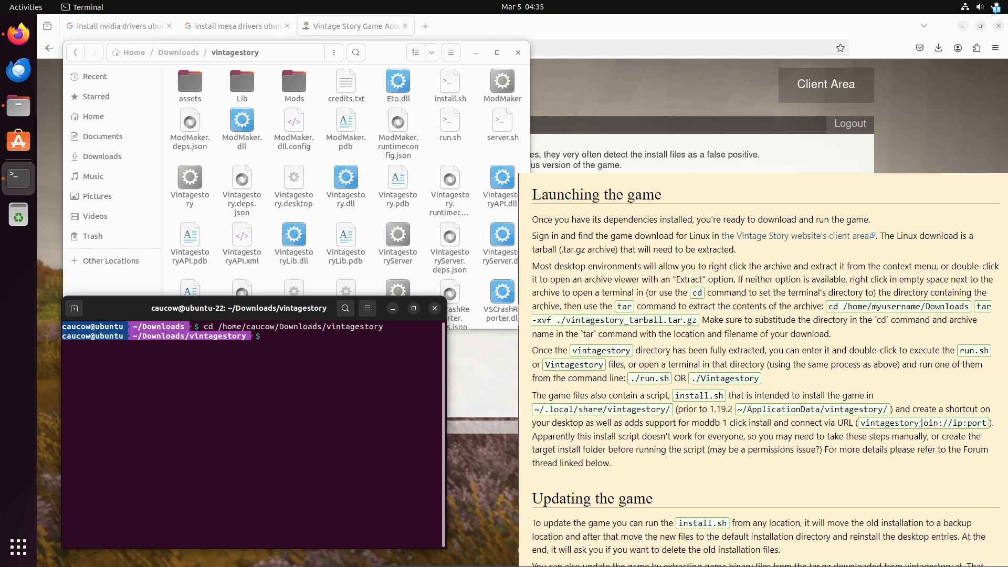
- Run ./run.sh to launch Vintage Story
{"action": "type", "text": "./run."}
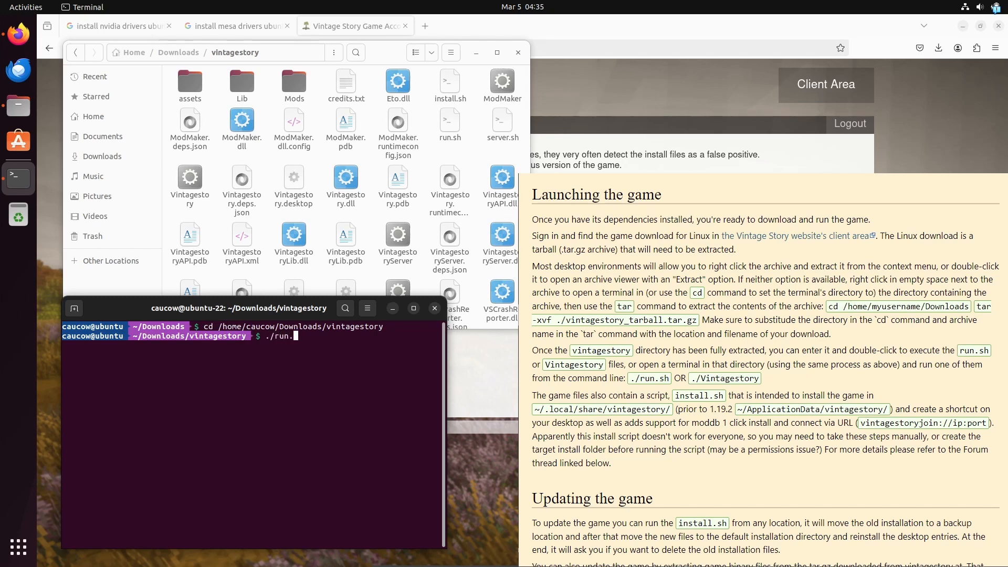
{"action": "type", "text": "sh"}
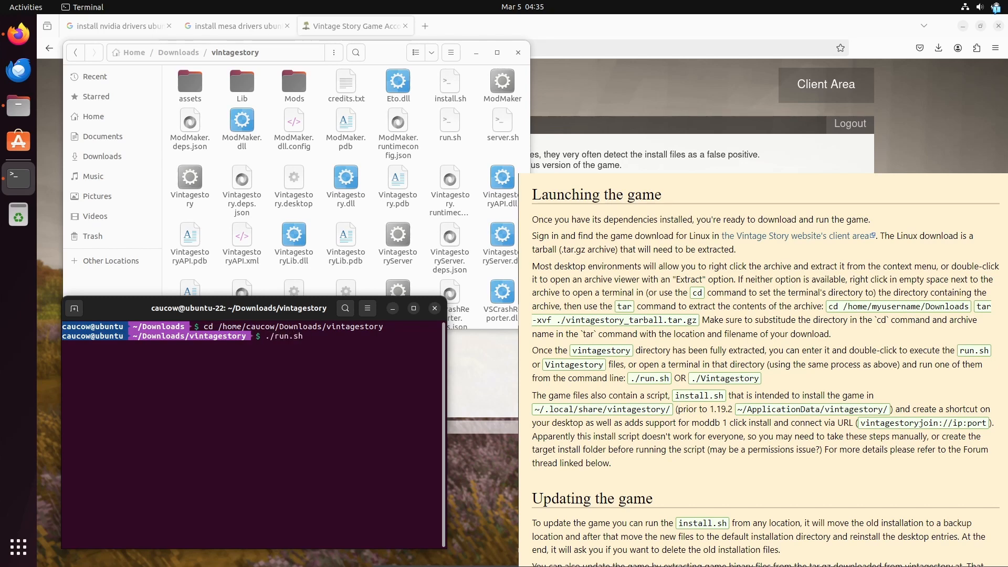
{"action": "key", "text": "Return"}
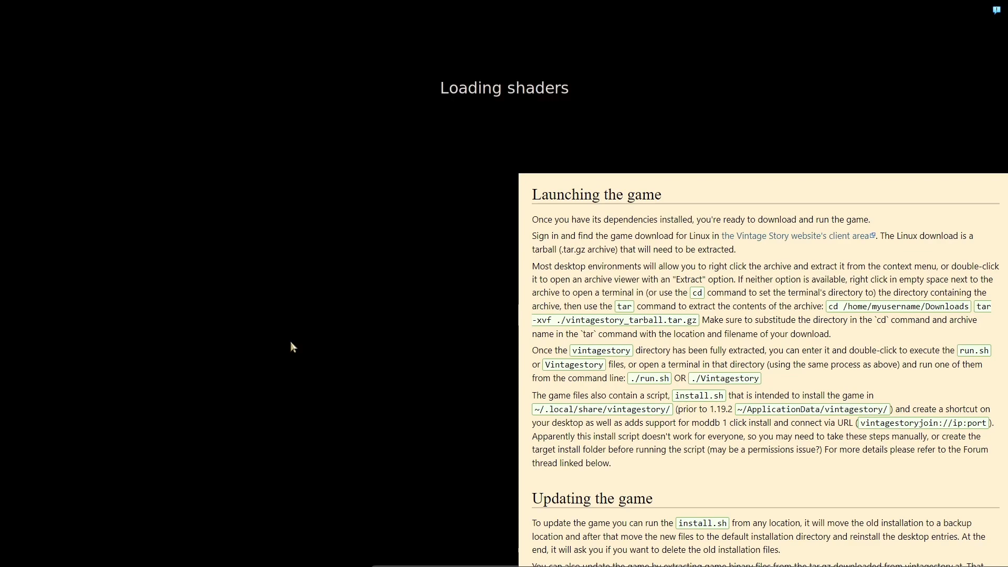